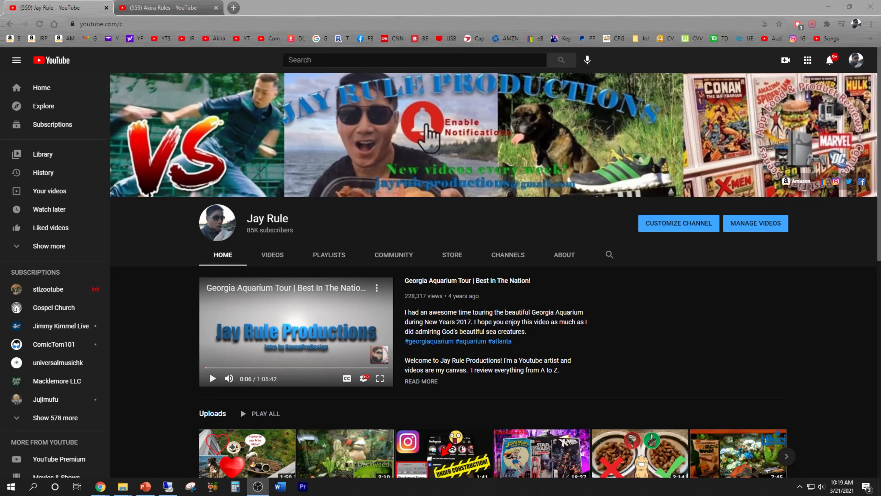
mouse_move(850, 476)
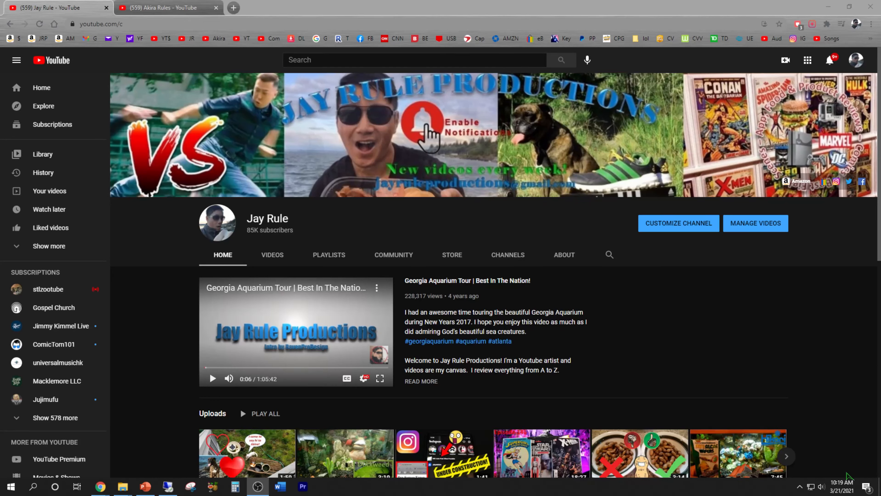
mouse_move(683, 357)
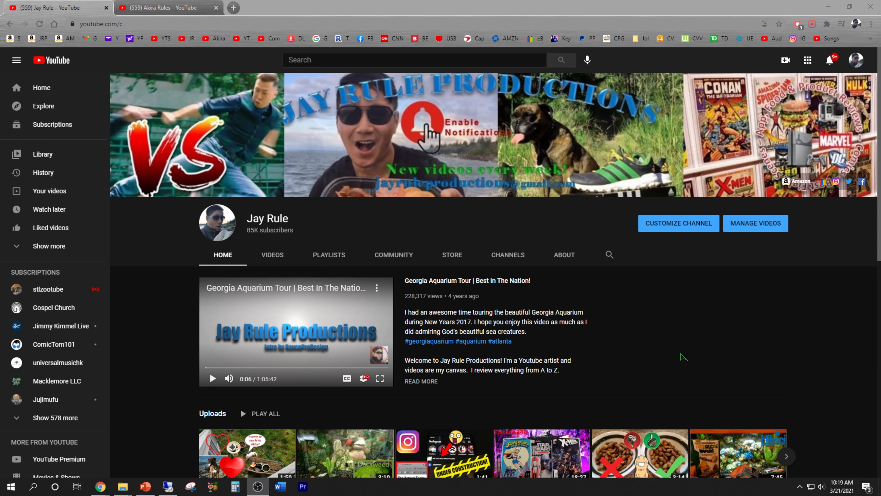
mouse_move(146, 24)
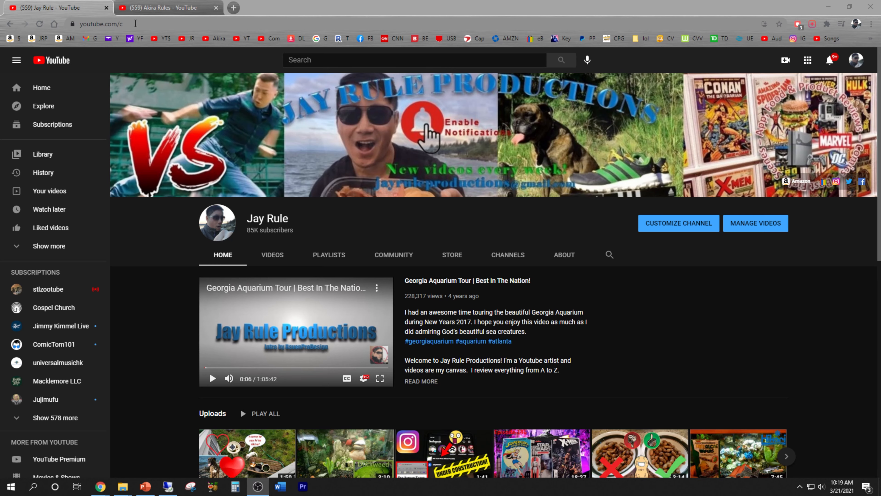
mouse_move(140, 22)
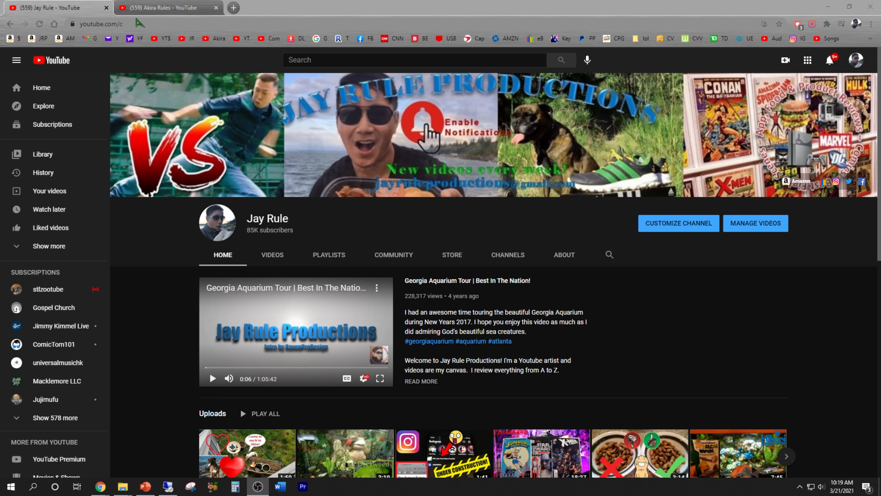
mouse_move(146, 25)
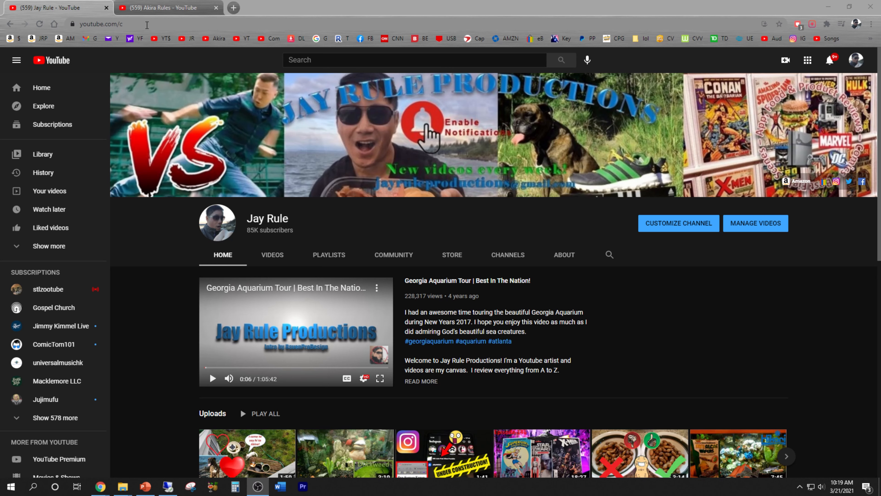
mouse_move(158, 260)
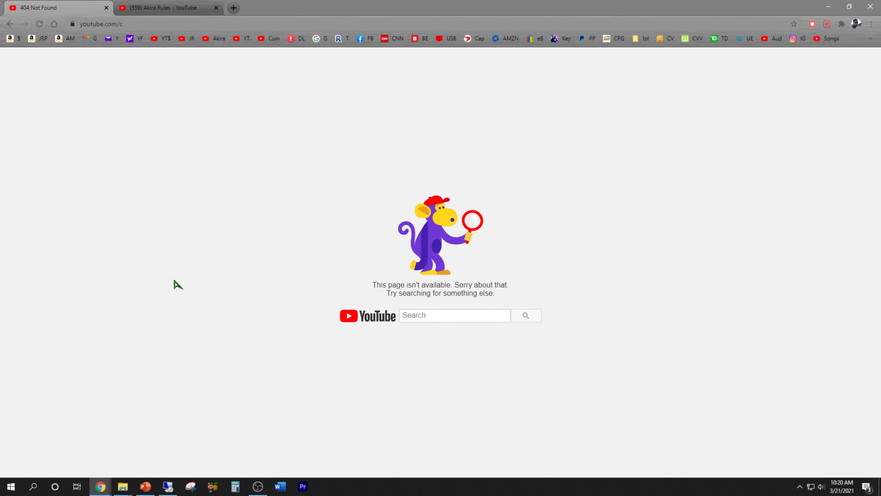
mouse_move(168, 263)
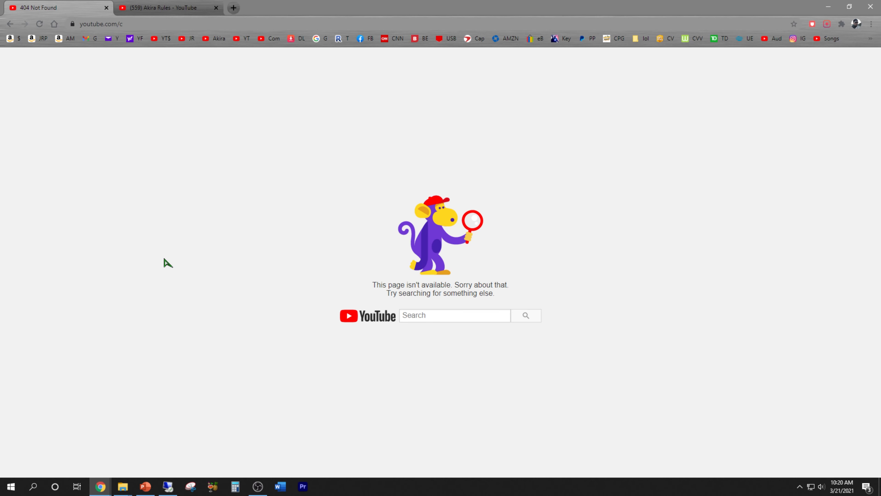
- Reload the unavailable error page via the context menu and return to the channel home page
right_click(168, 263)
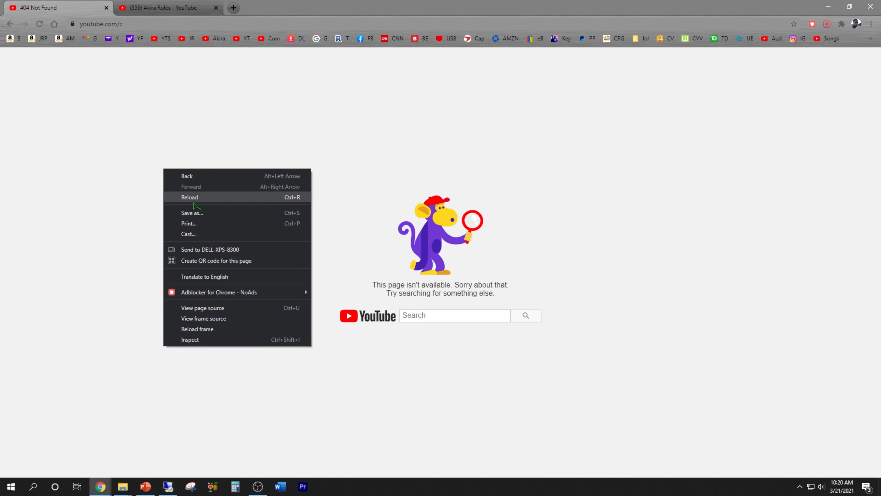
click(161, 134)
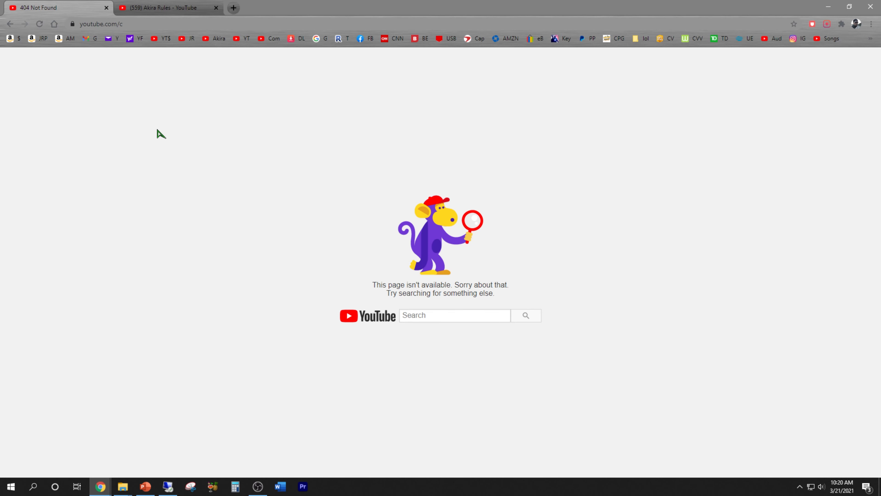
click(246, 38)
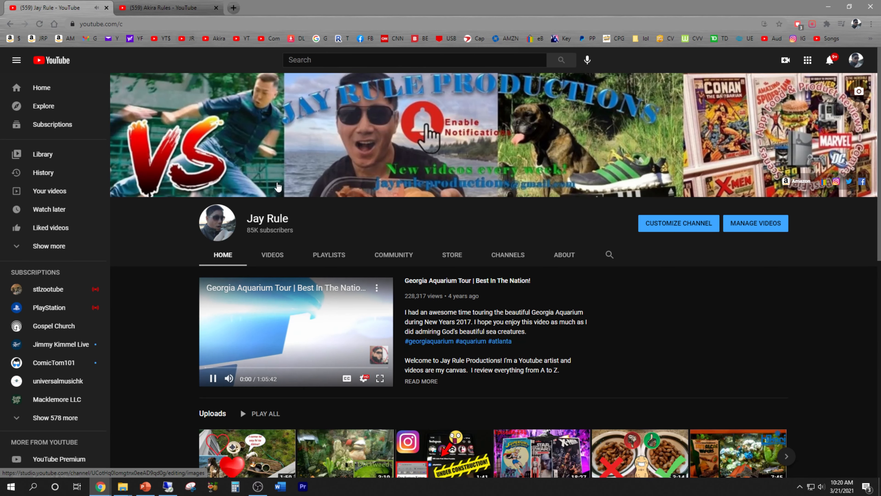
- Visit the channel's Videos, Playlists, Community and Home sections, ending on the uploads grid
click(272, 254)
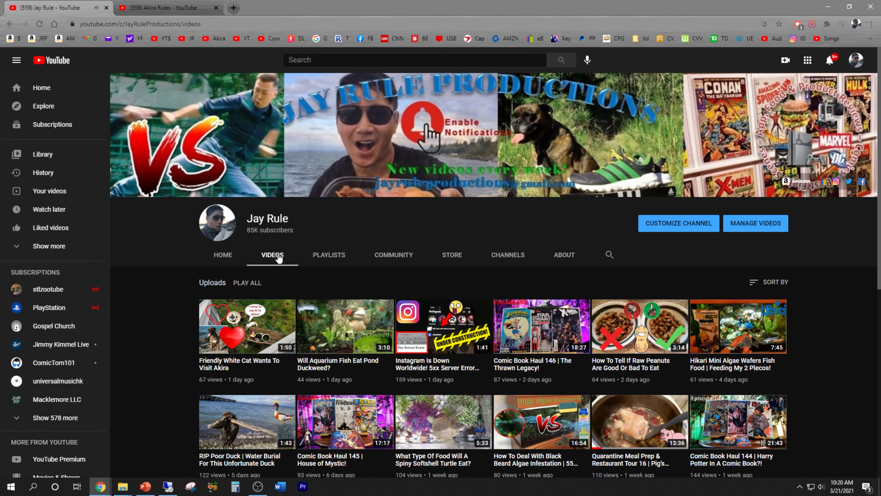
click(329, 254)
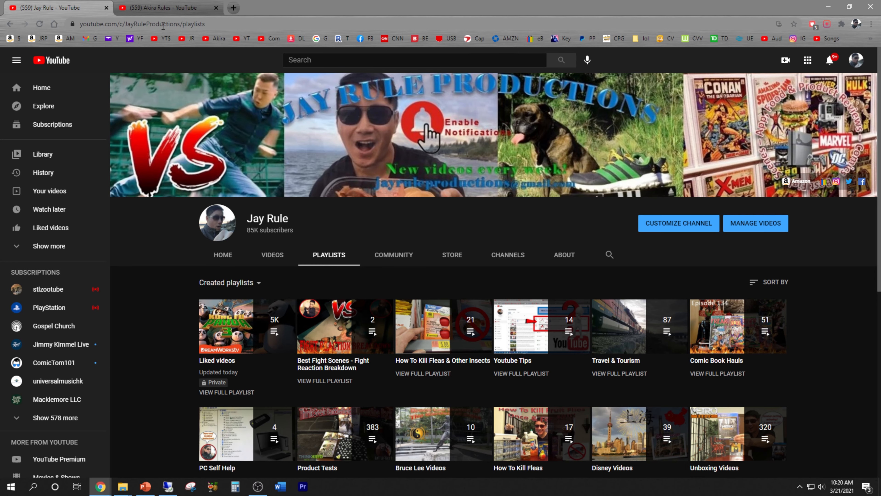
click(394, 255)
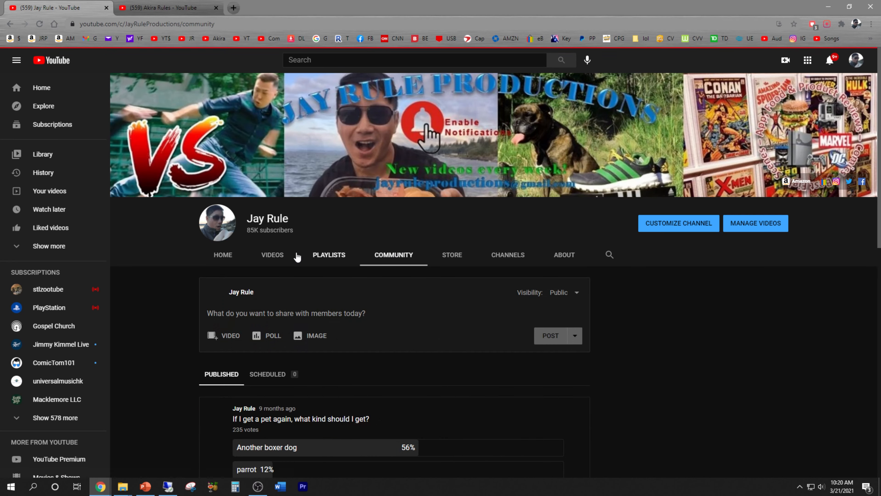
click(222, 254)
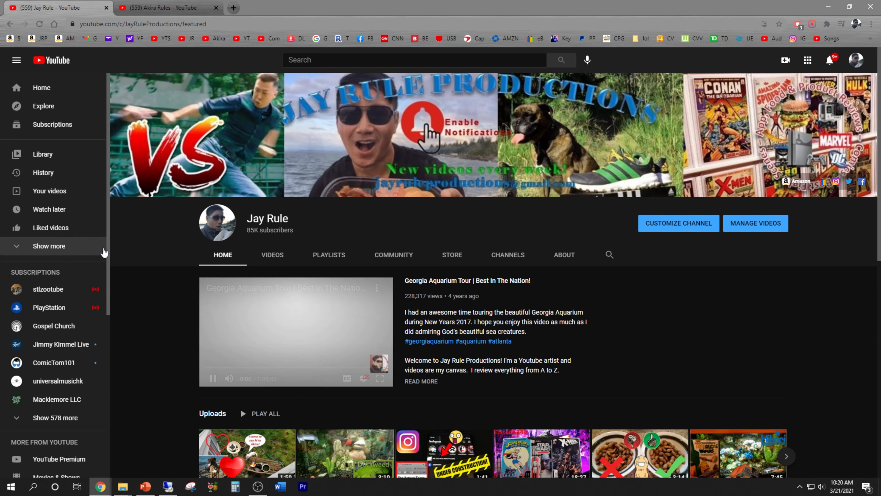
click(272, 255)
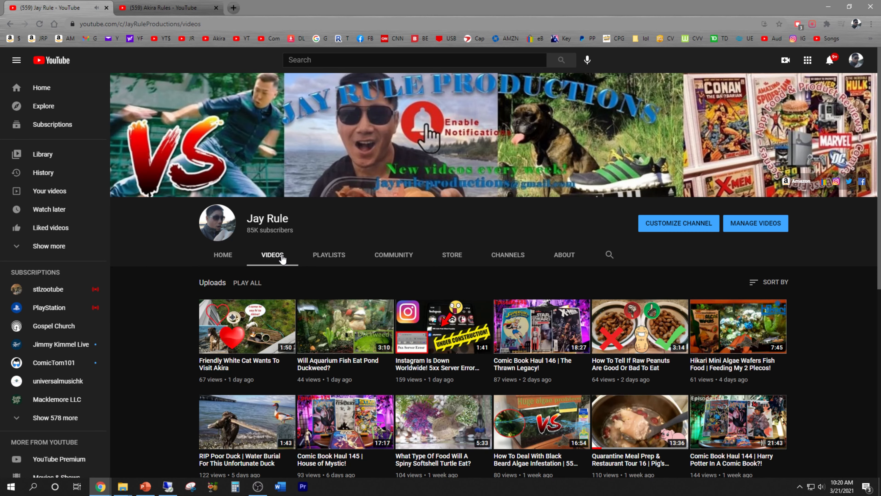
mouse_move(223, 255)
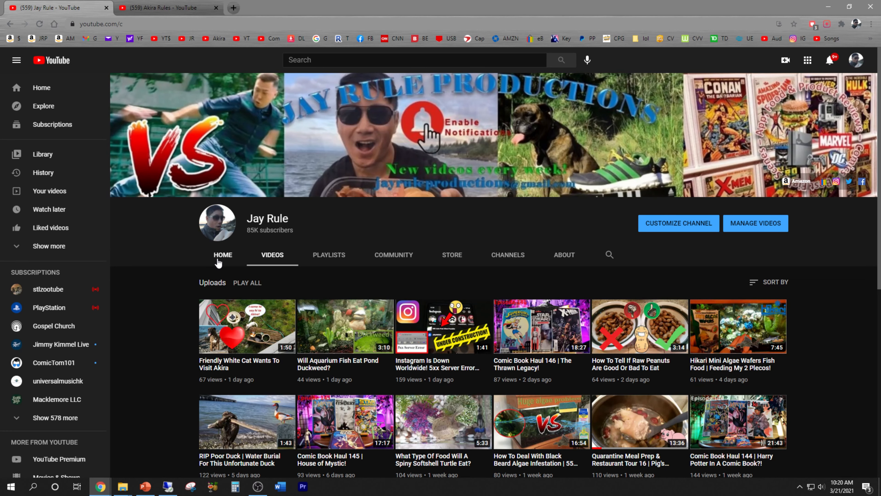
mouse_move(166, 251)
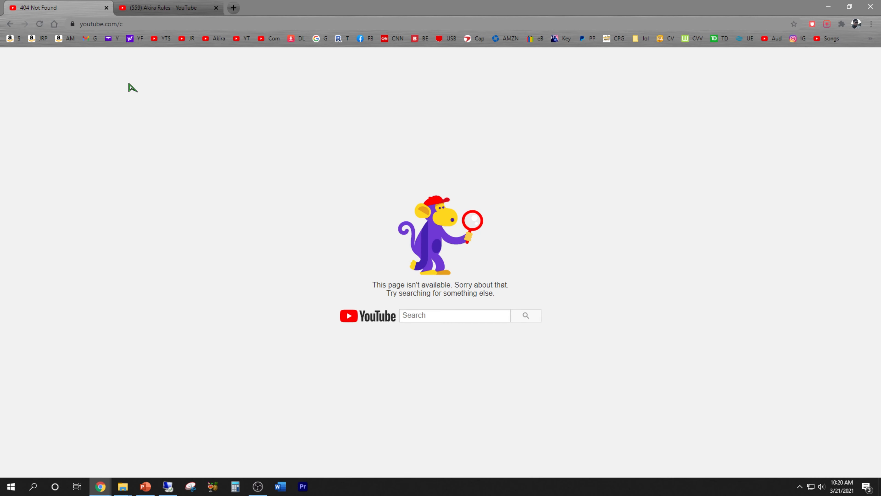
mouse_move(298, 231)
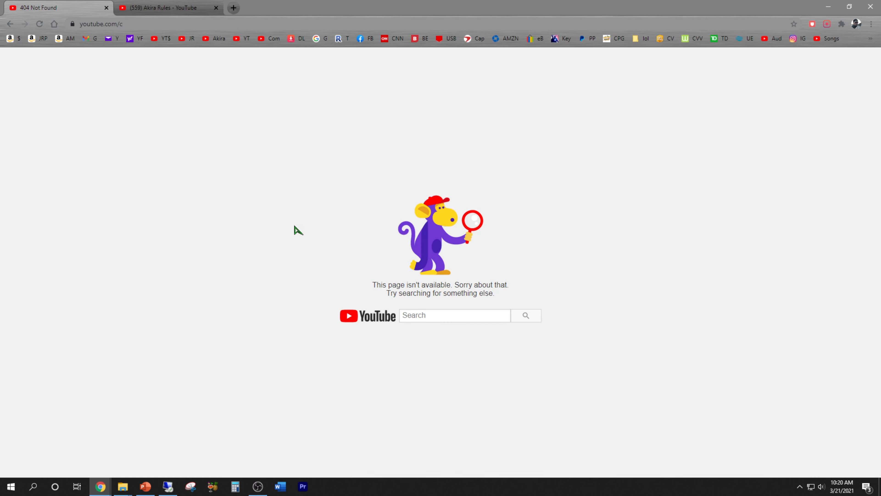
mouse_move(166, 7)
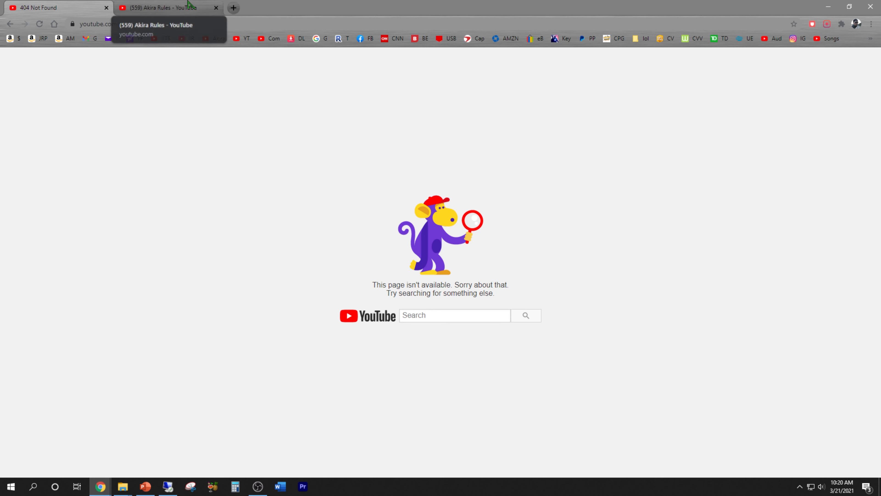
- Show the second channel's uploaded videos in the other browser tab and reload that page
click(163, 7)
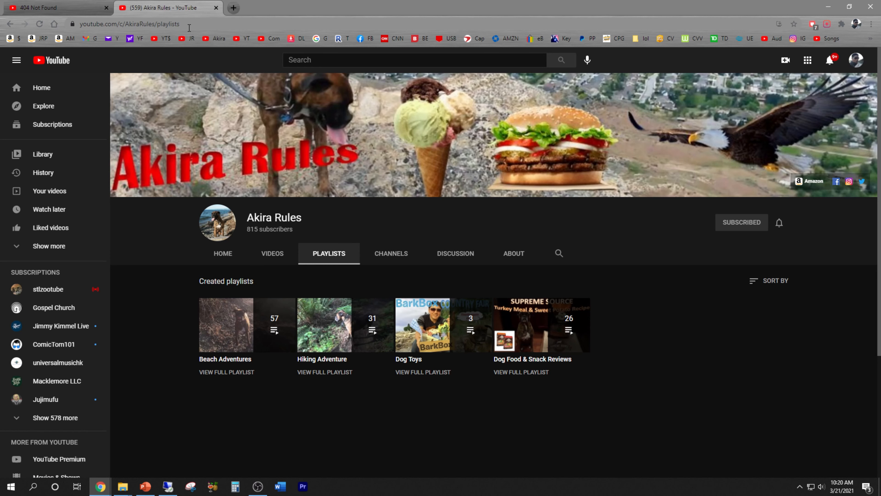
mouse_move(158, 166)
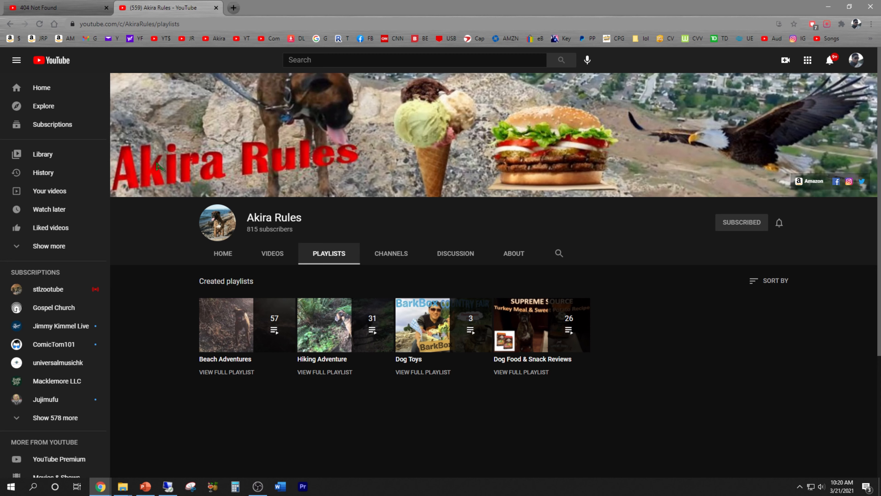
mouse_move(223, 253)
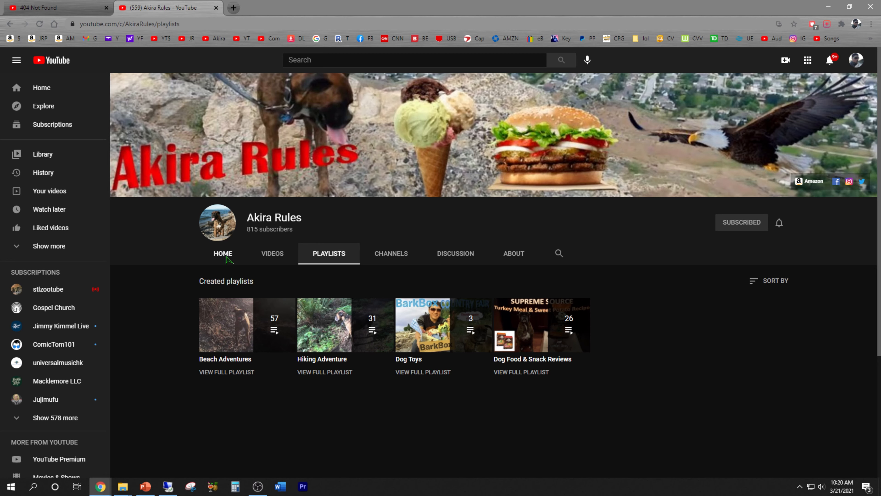
click(272, 253)
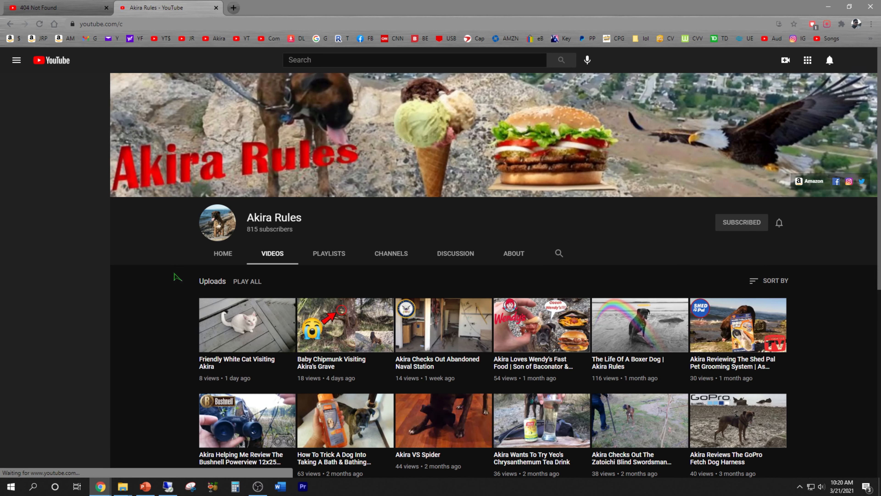
click(15, 60)
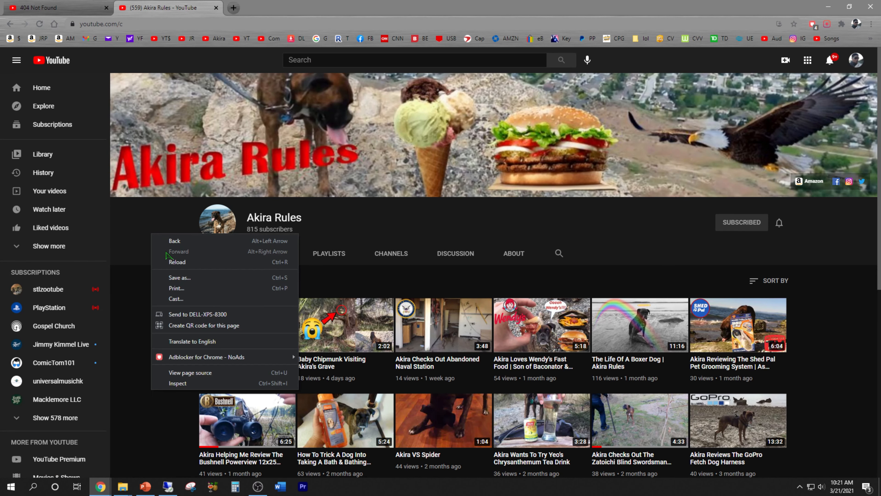
mouse_move(176, 262)
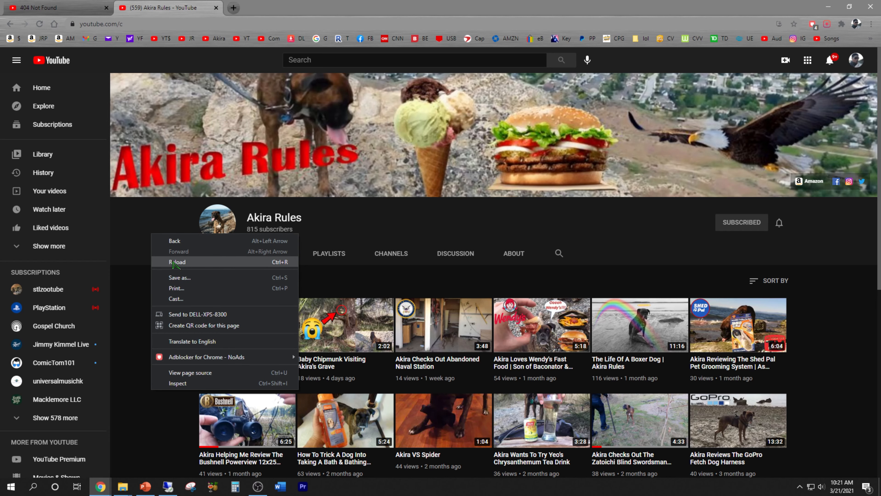
click(177, 262)
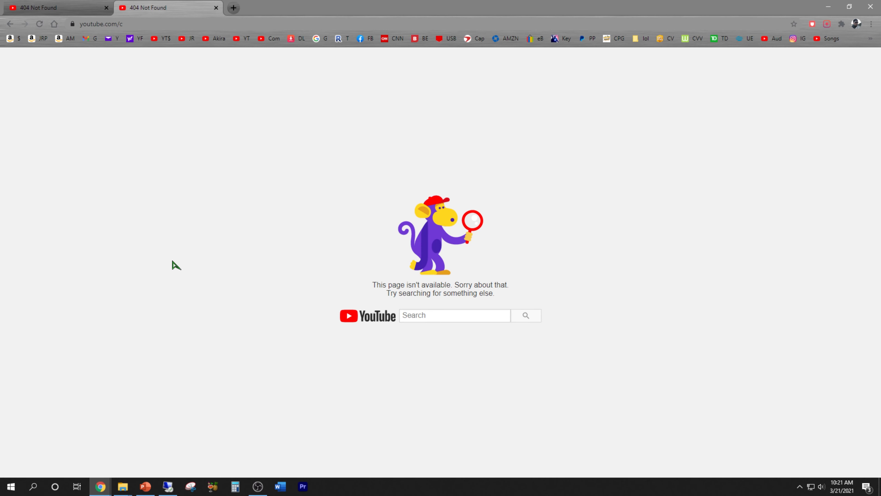
mouse_move(343, 326)
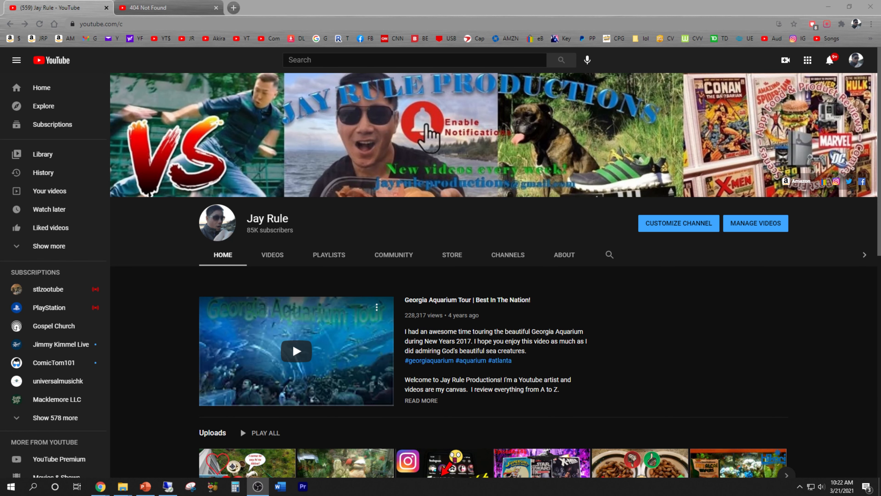
- Play the channel's featured video, skip ahead in it, then go to the Videos section
click(296, 351)
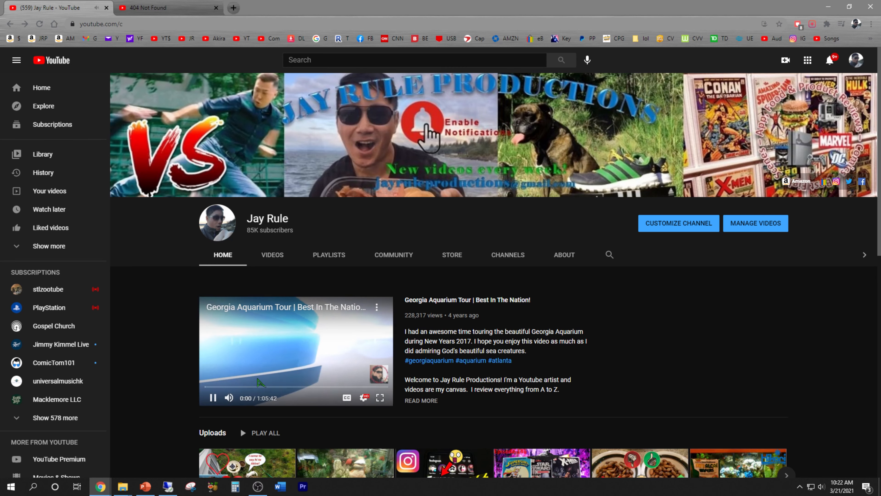
click(233, 387)
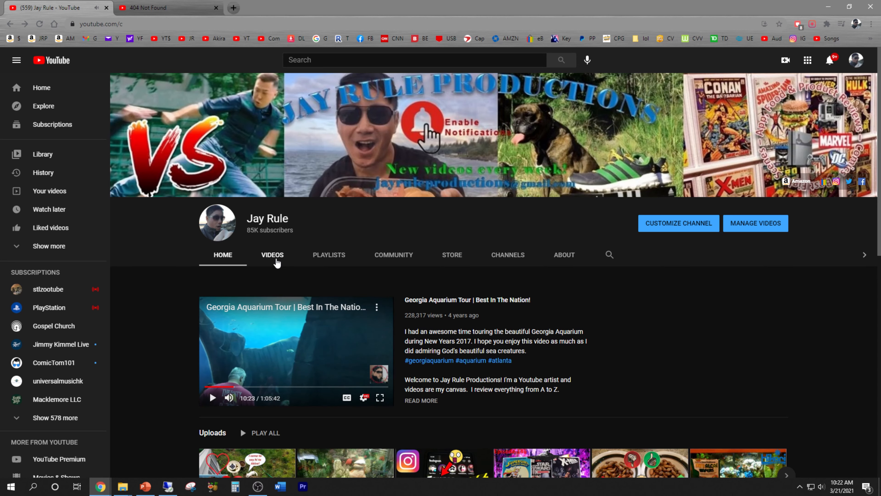
click(272, 255)
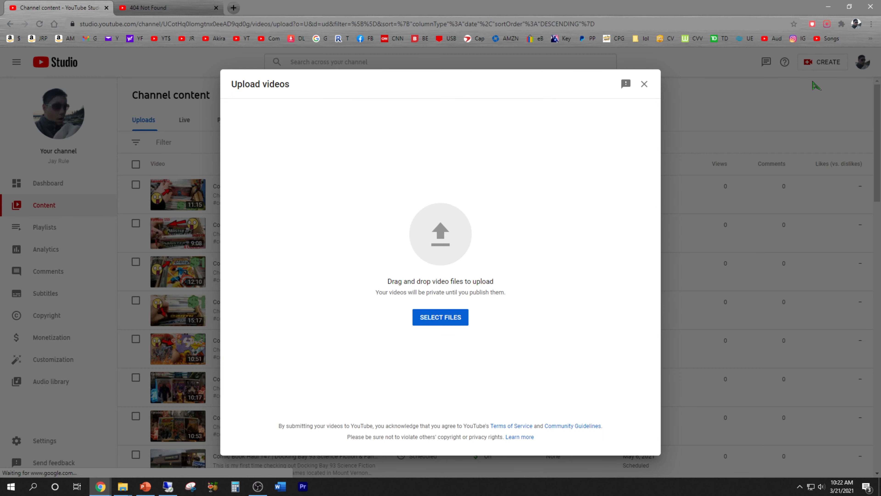
mouse_move(822, 256)
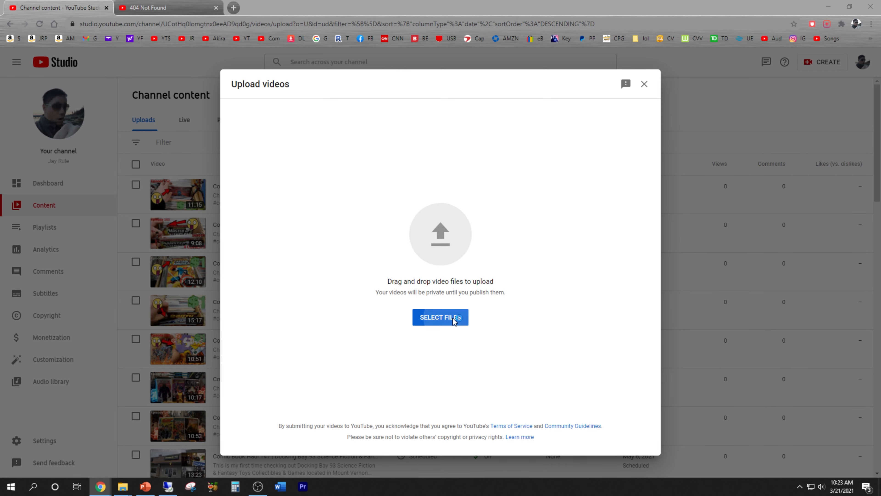
- Select the mp4 file from the computer and start the upload, moving to the monetization step
click(440, 318)
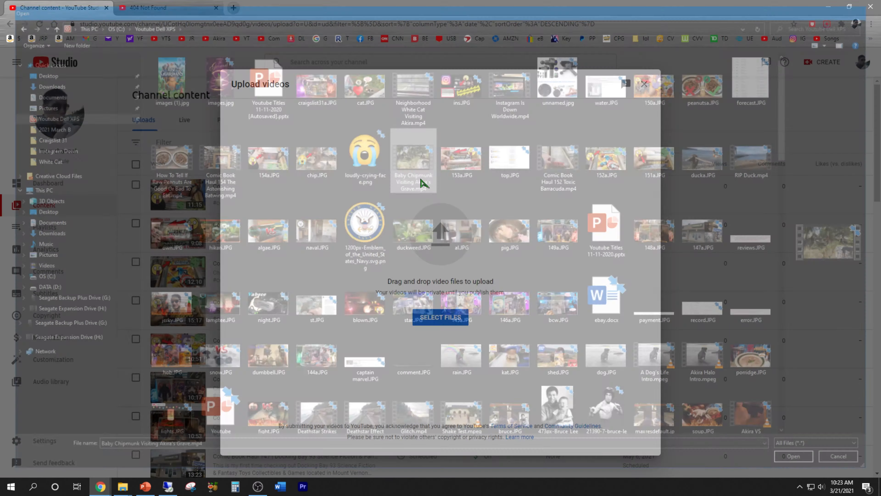
click(839, 455)
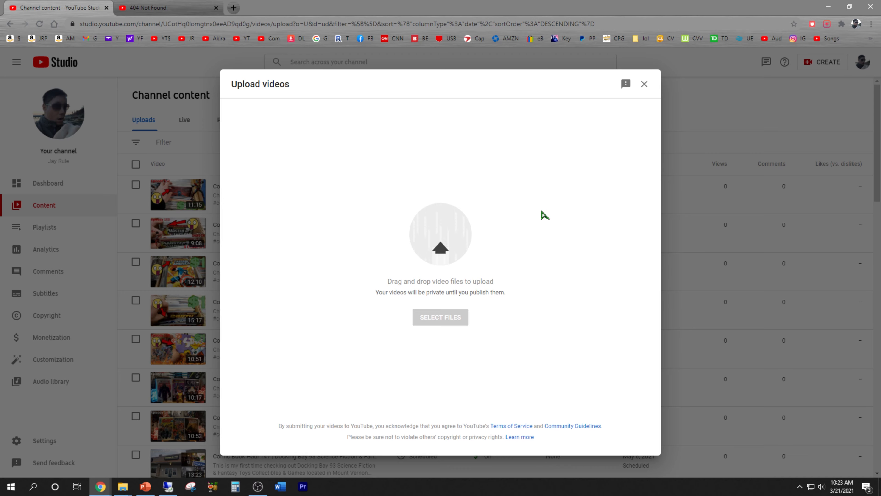
click(440, 317)
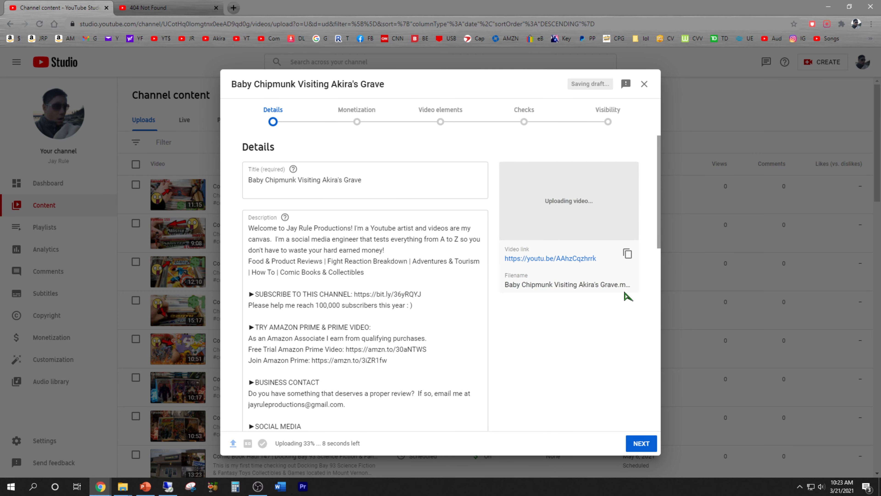
click(641, 443)
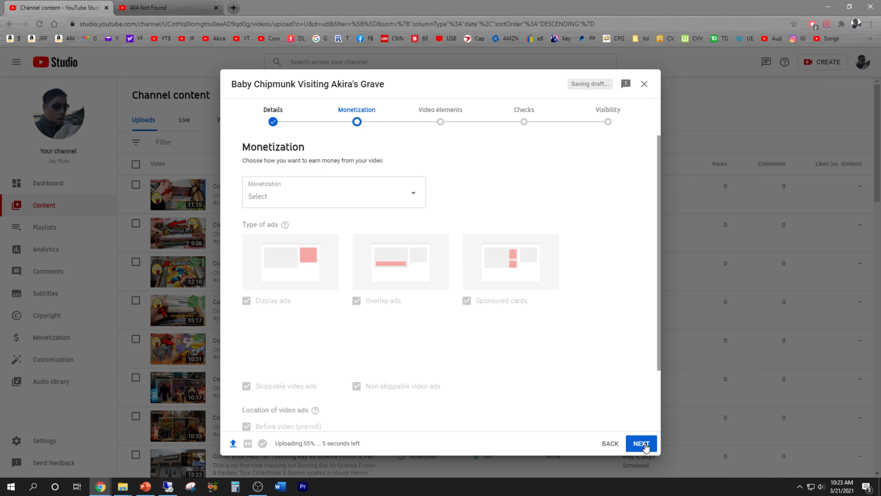
- Get past monetization, set the video's visibility to Public and publish it
click(333, 193)
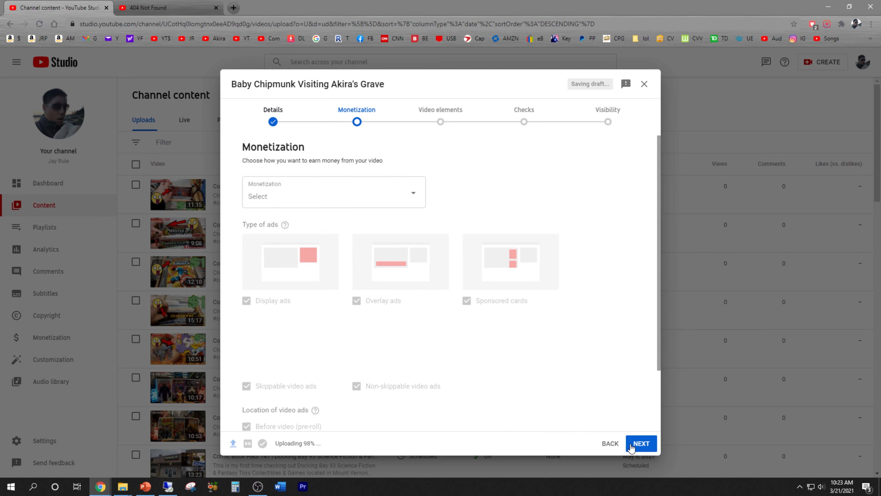
click(640, 442)
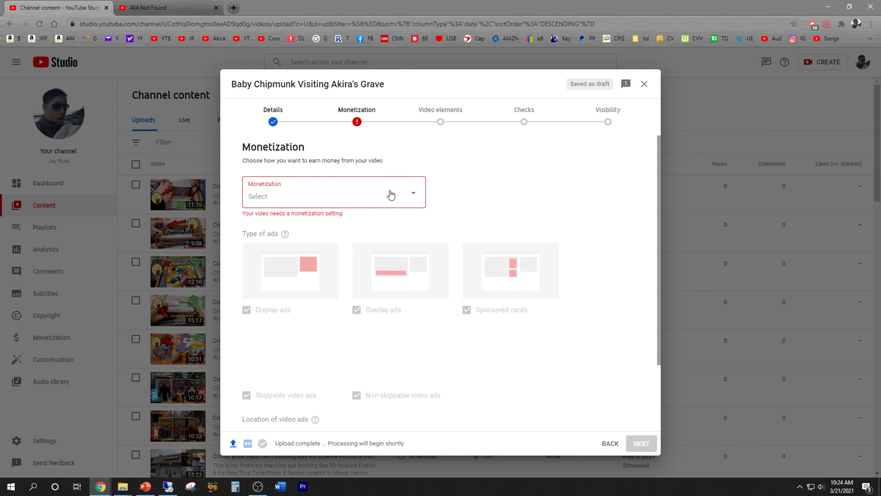
click(333, 195)
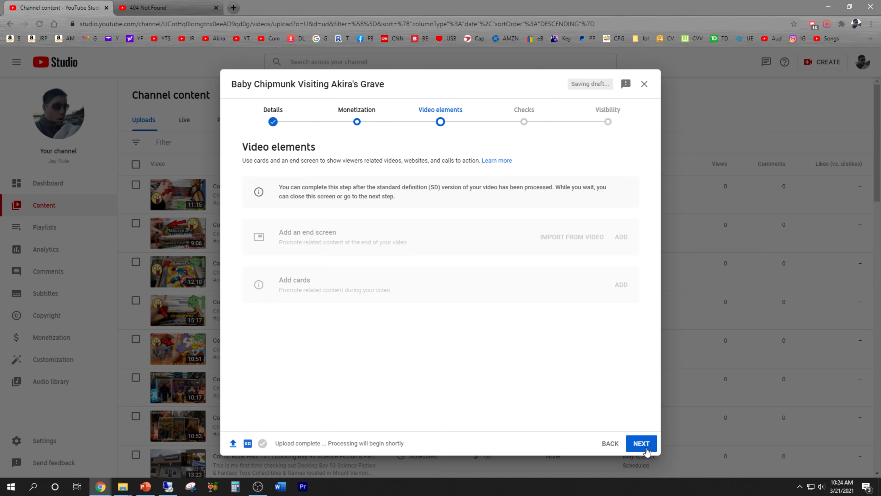
click(640, 443)
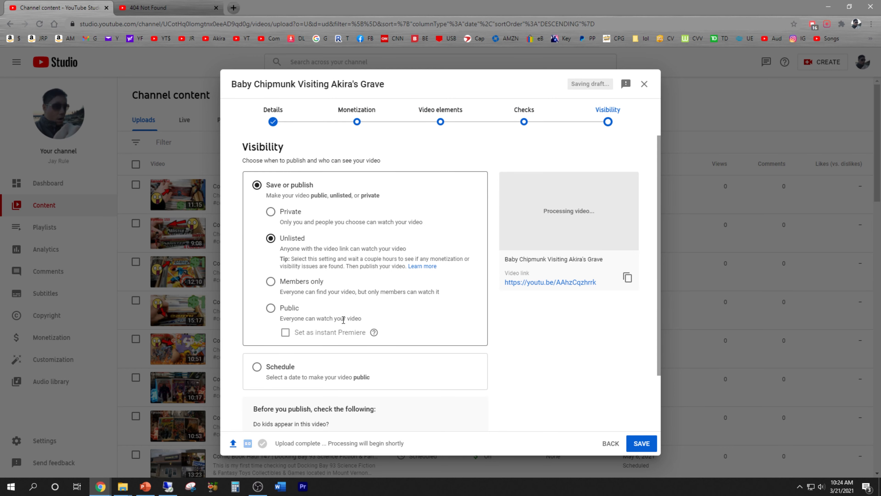
click(270, 308)
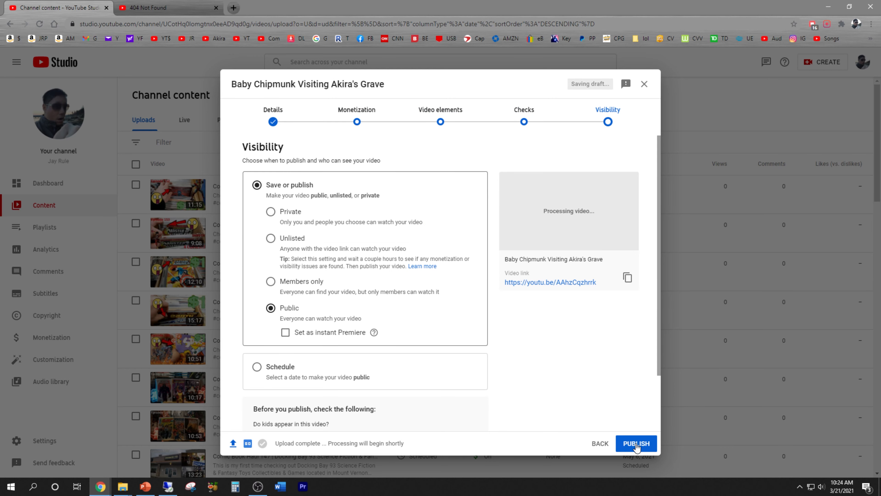
click(635, 443)
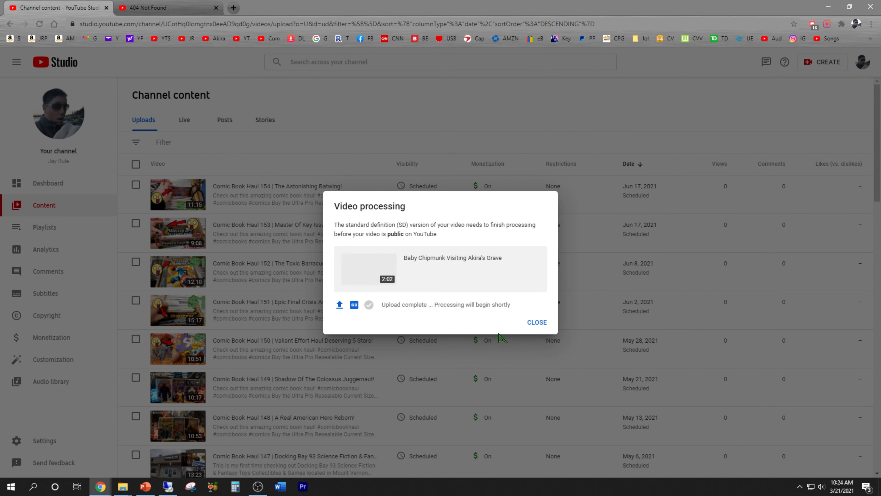
mouse_move(386, 305)
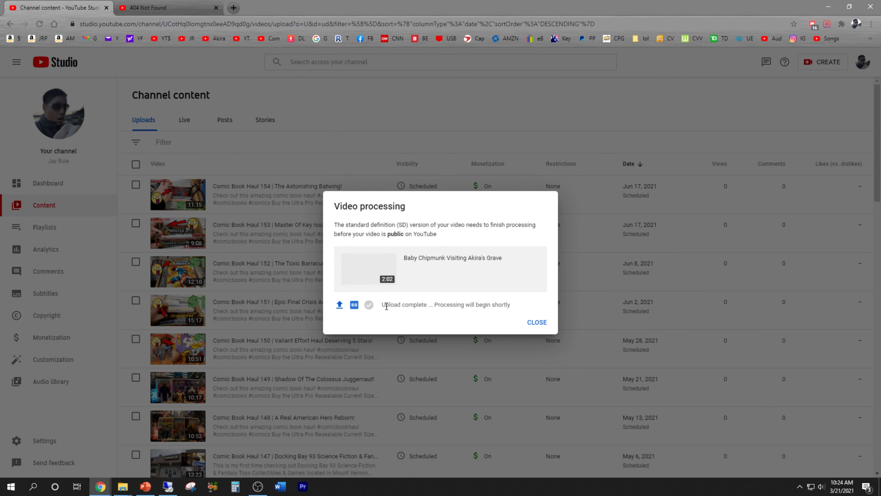
mouse_move(585, 313)
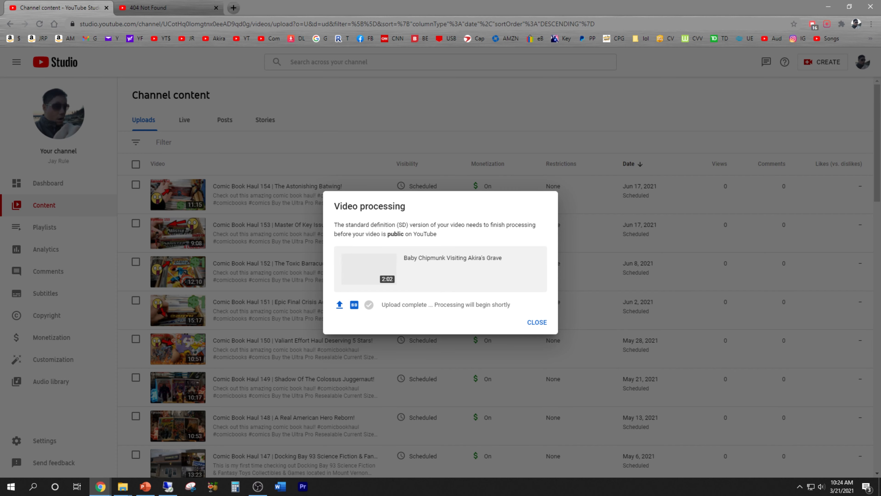
- Dismiss the video processing notice, leaving the 'Oops, something went wrong' content page
click(536, 323)
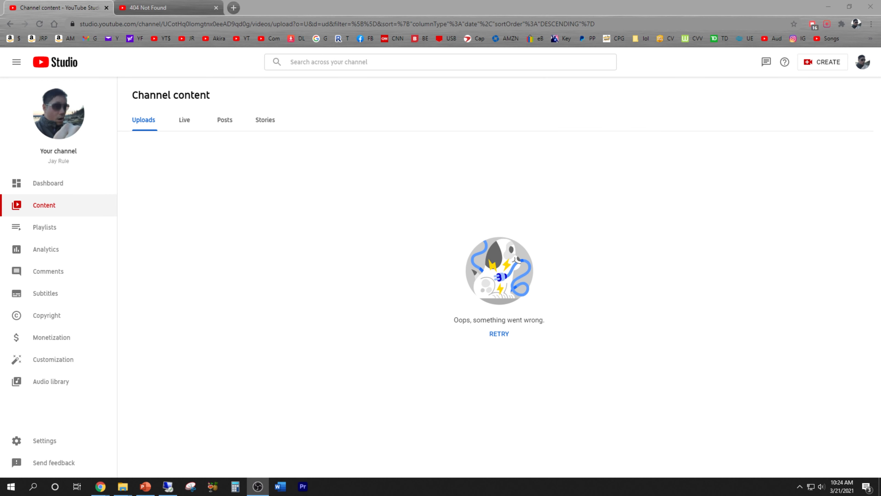
mouse_move(620, 353)
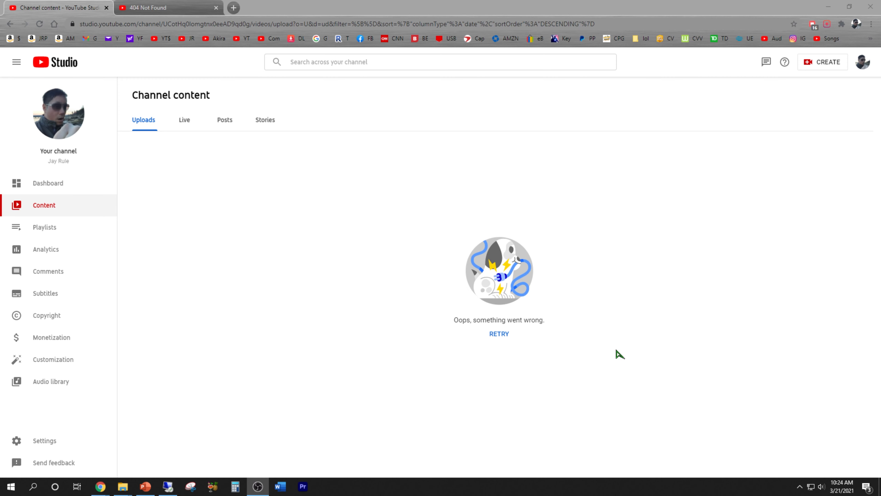
mouse_move(538, 365)
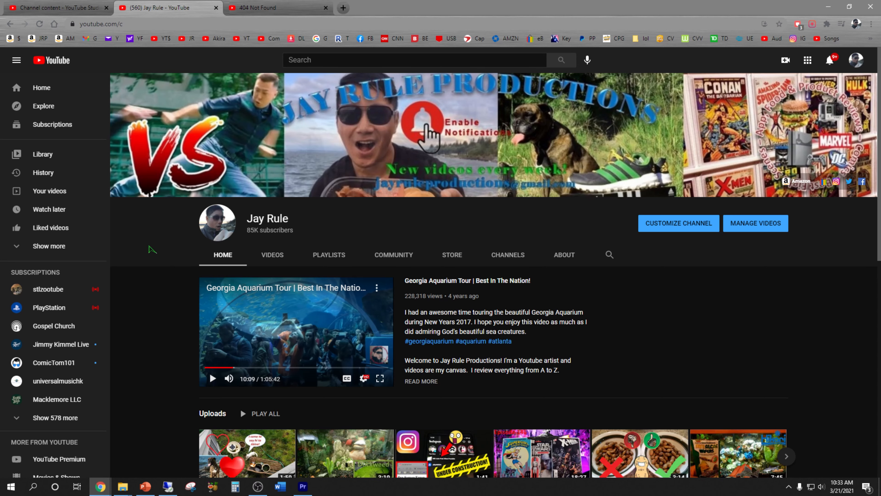
- Reload the working channel home page, which returns the 'page isn't available' error
right_click(151, 250)
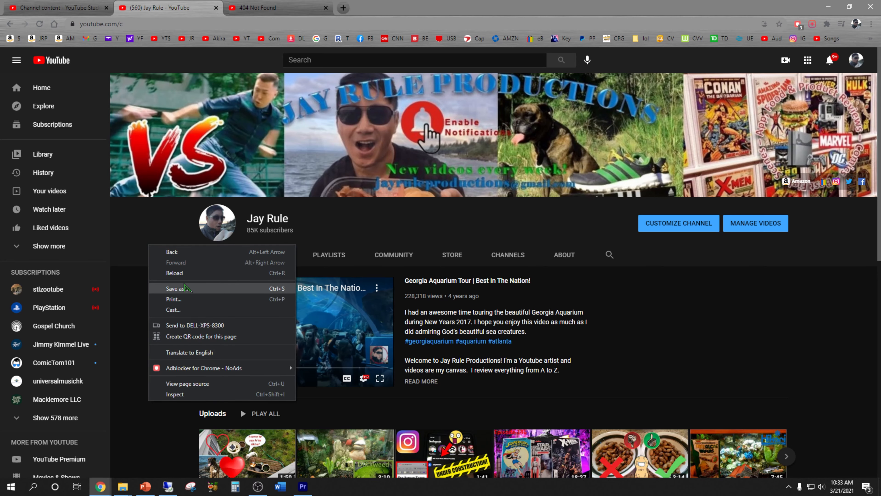
mouse_move(184, 276)
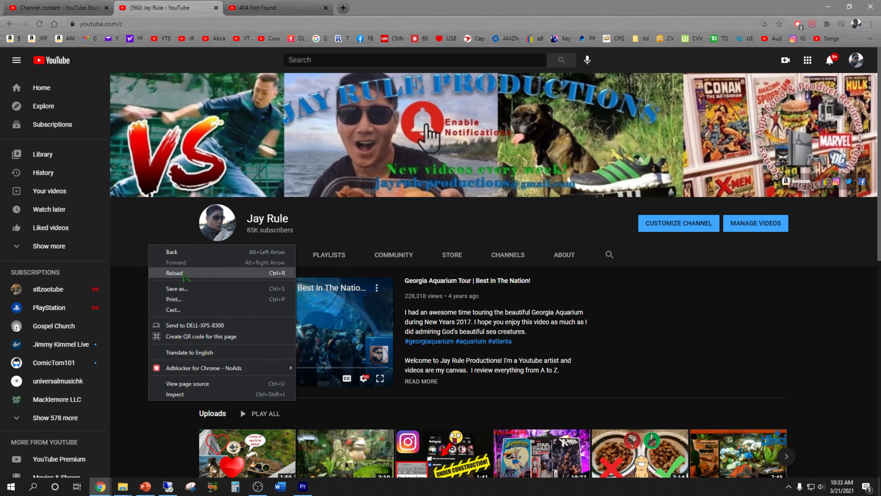
click(175, 273)
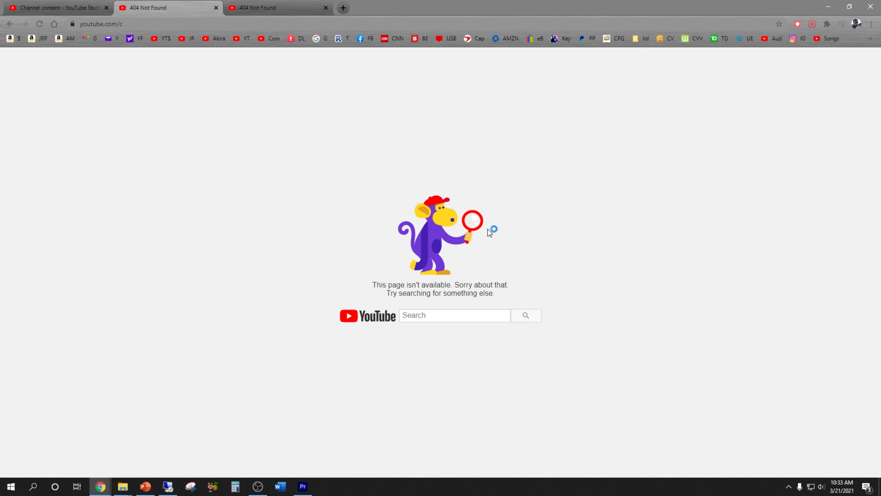
mouse_move(868, 366)
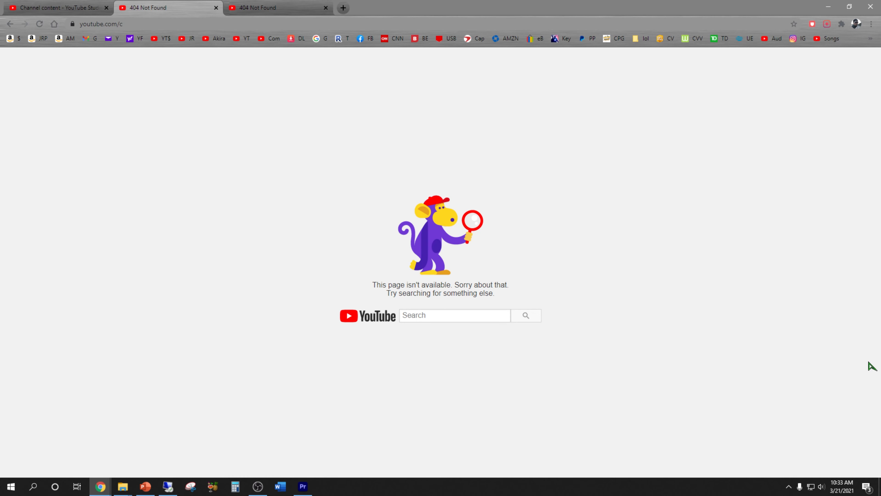